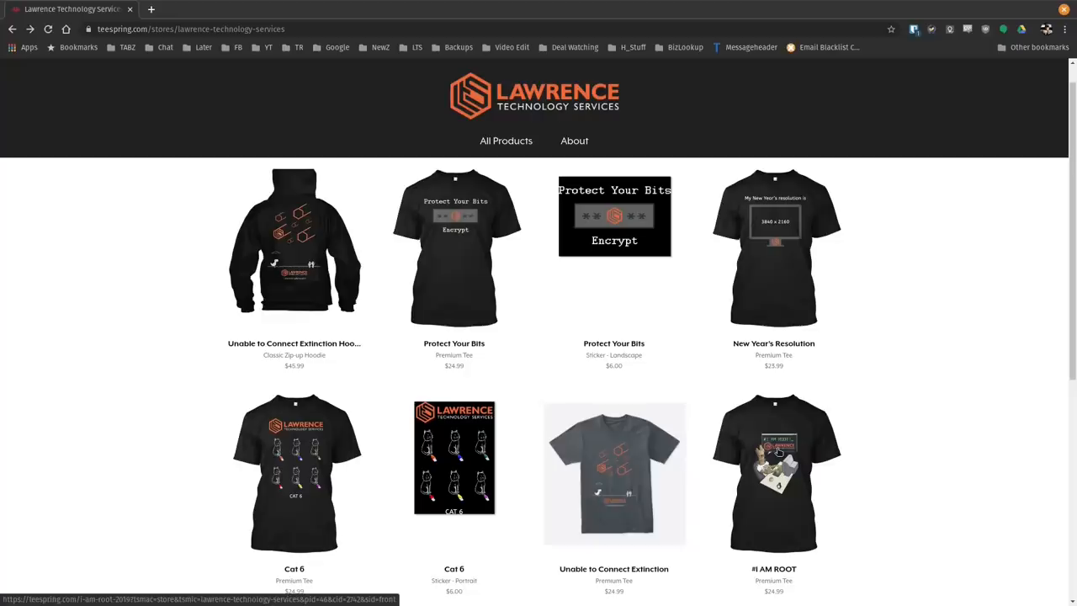
- Go from the Teespring merch store to the Lawrence Systems forum Categories page
click(774, 472)
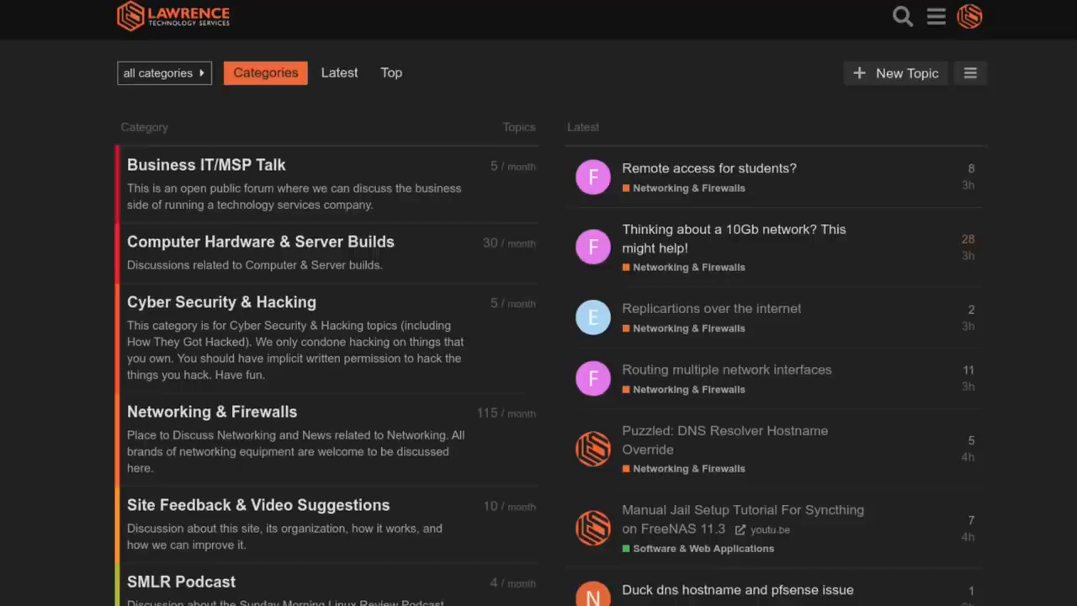
- Scroll down the forum page before moving to the UniFi Switch XG 6PoE product page
scroll(down, 3)
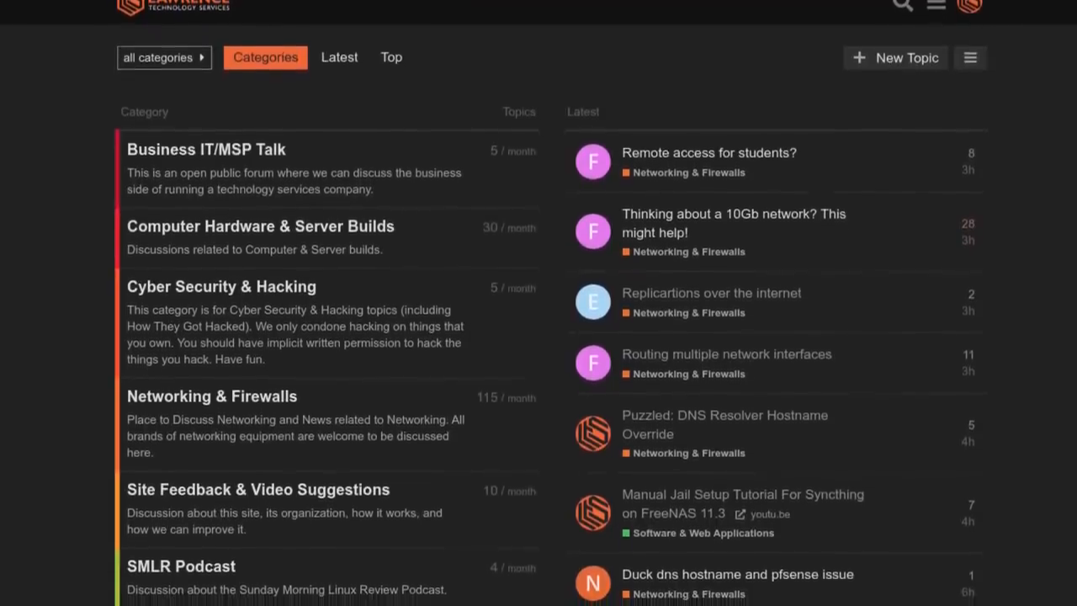
scroll(down, 3)
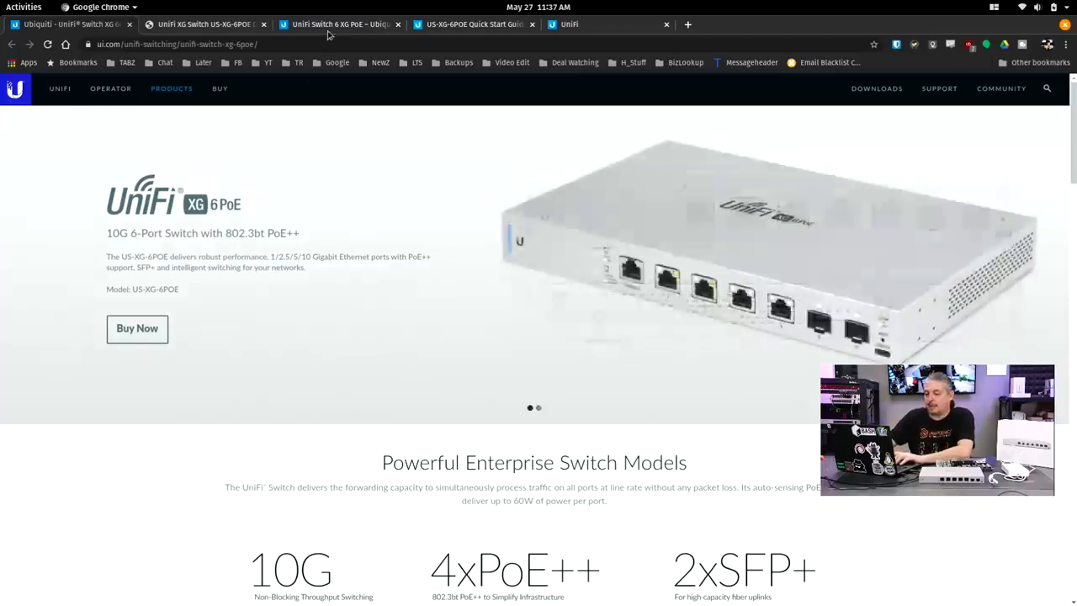
- Scroll the product page past the 10G, 4xPoE++ and 2xSFP+ highlights to the DC and AC section
click(136, 328)
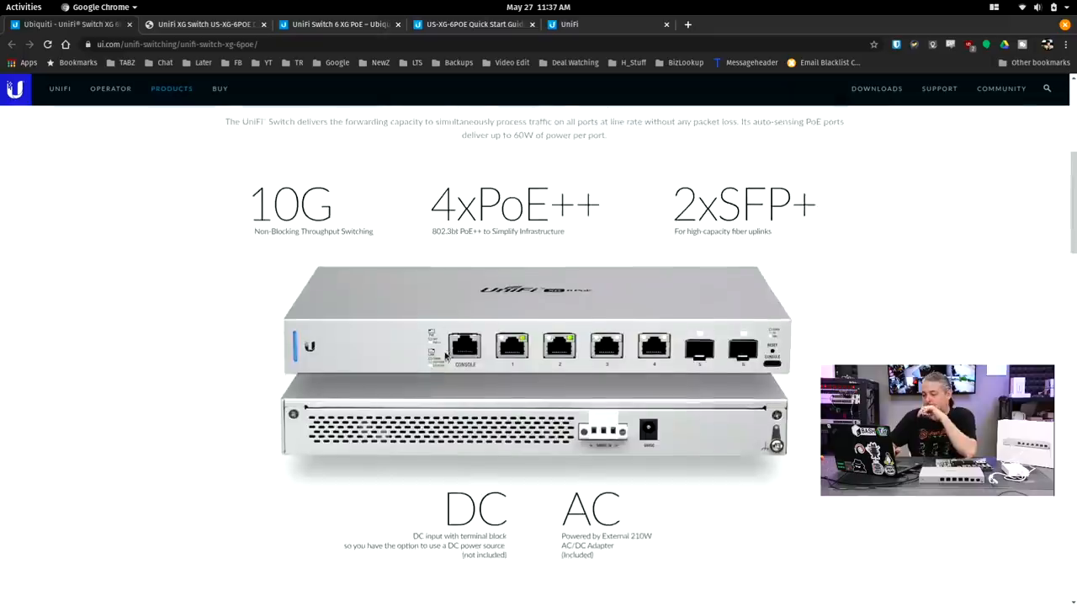
scroll(down, 3)
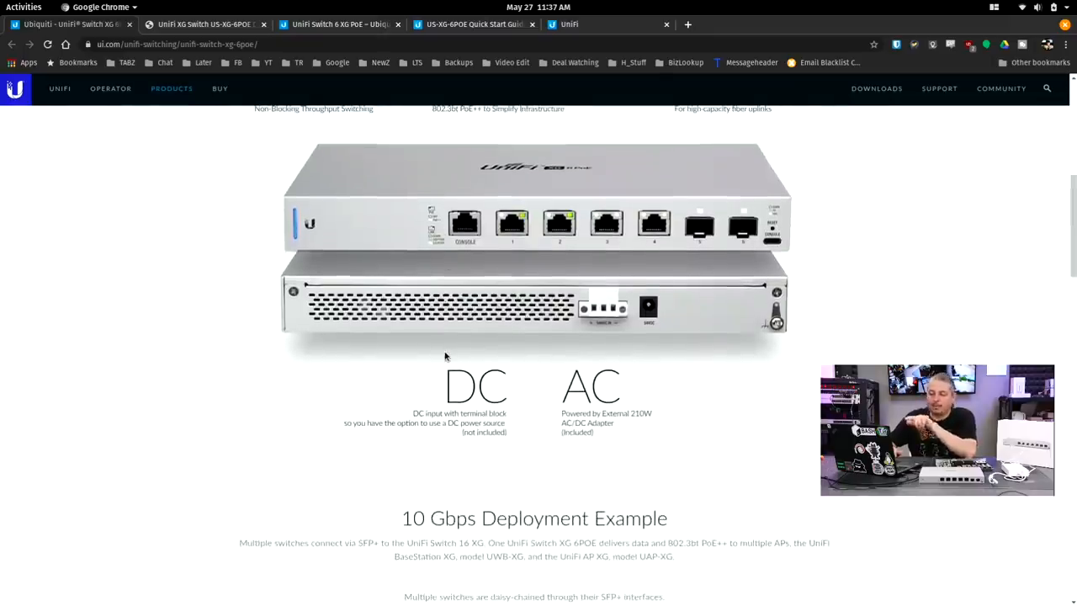
mouse_move(627, 395)
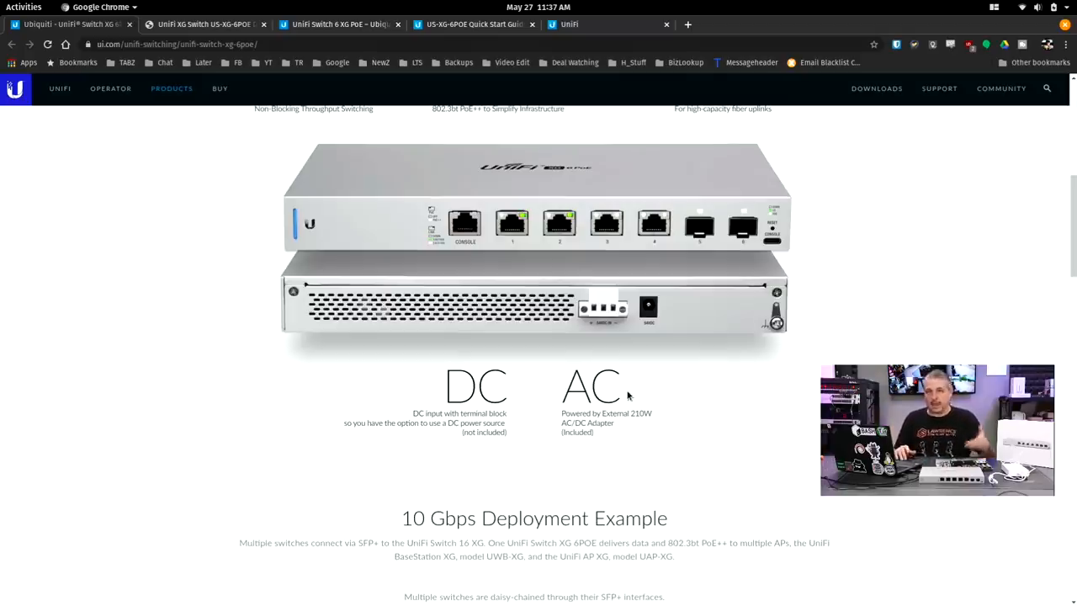
scroll(down, 3)
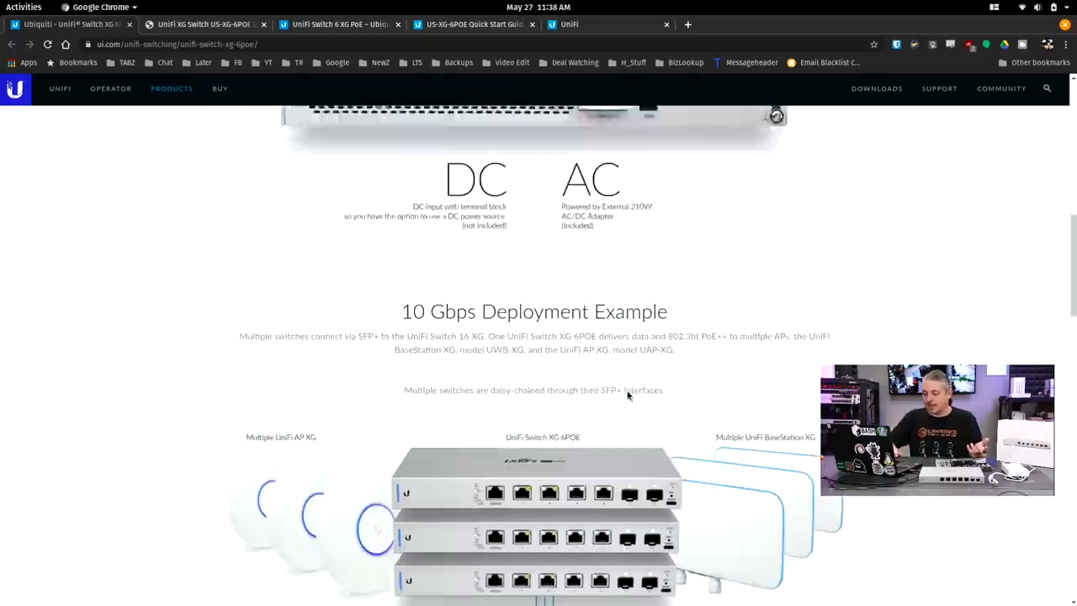
- Scroll to the 10 Gbps Deployment Example diagram and on toward the US-XG-6POE datasheet
scroll(down, 3)
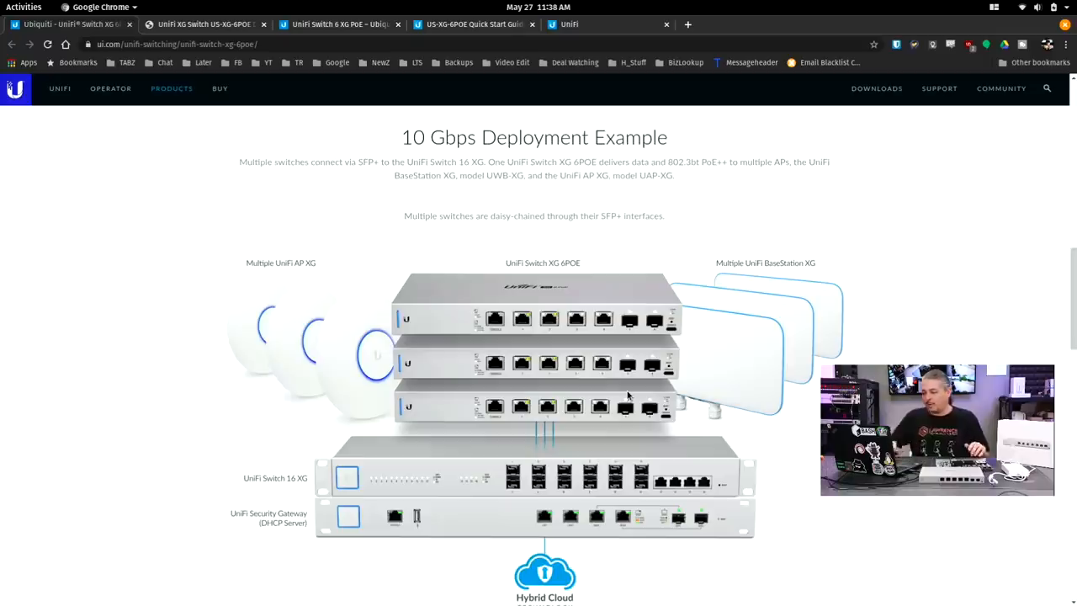
mouse_move(638, 433)
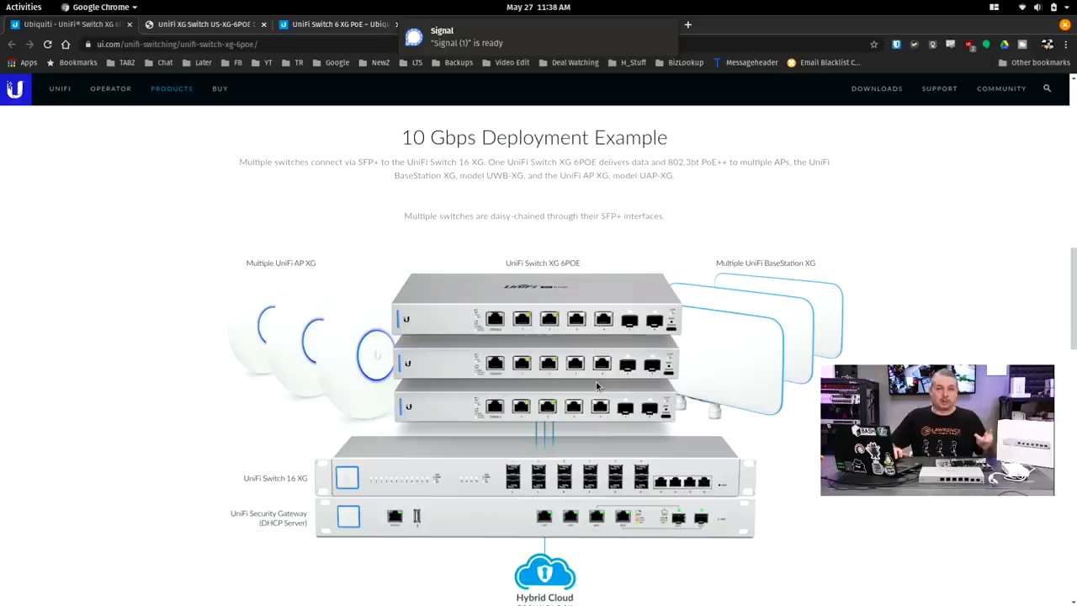
mouse_move(788, 297)
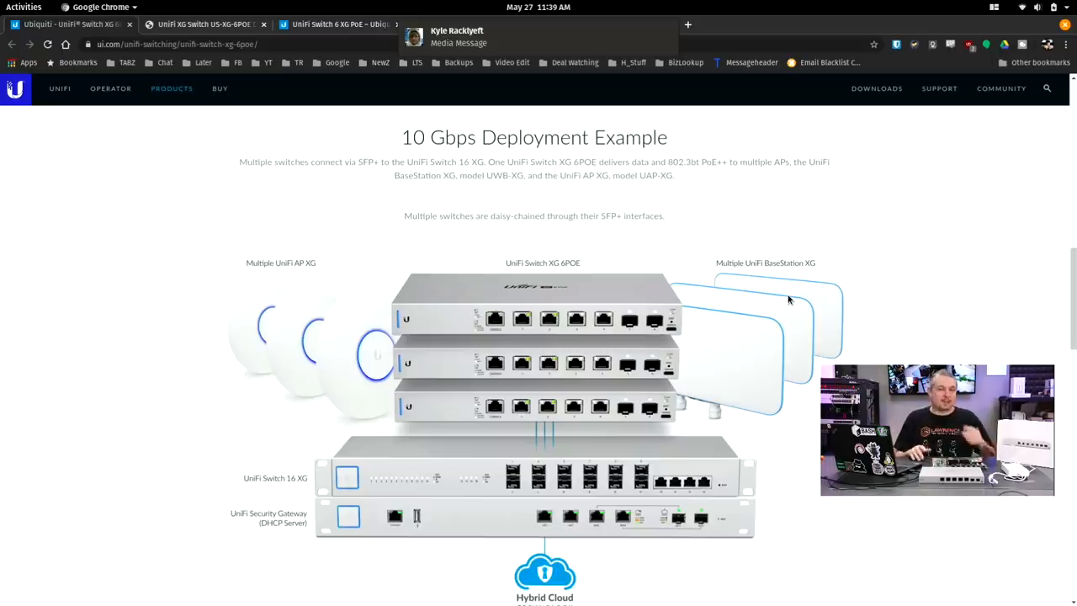
scroll(down, 3)
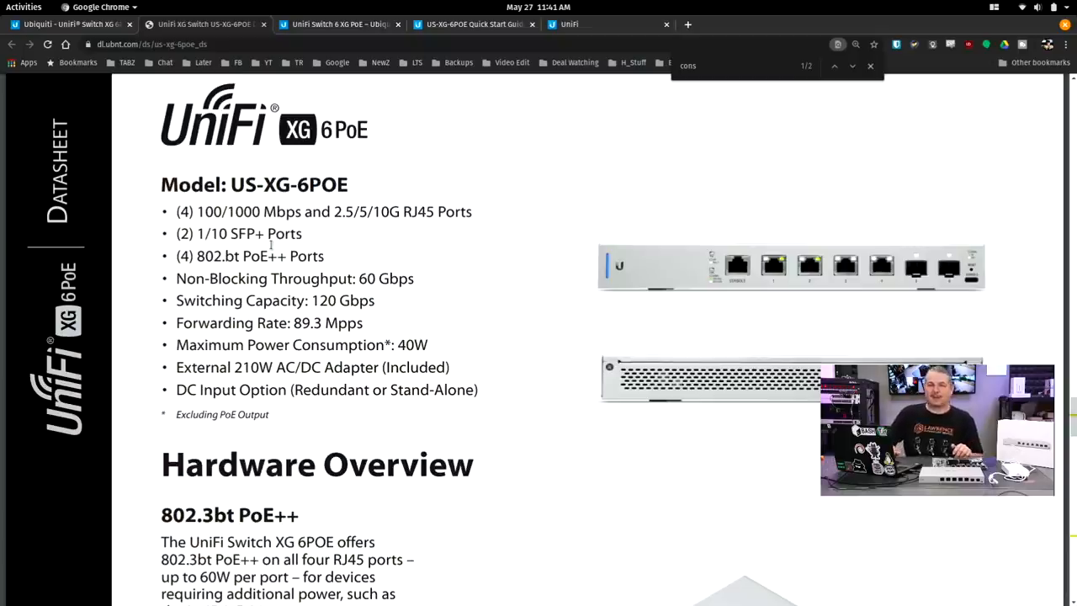
- Scroll the datasheet past Hardware Overview and Power Options to the weight, interfaces and power spec table
scroll(down, 3)
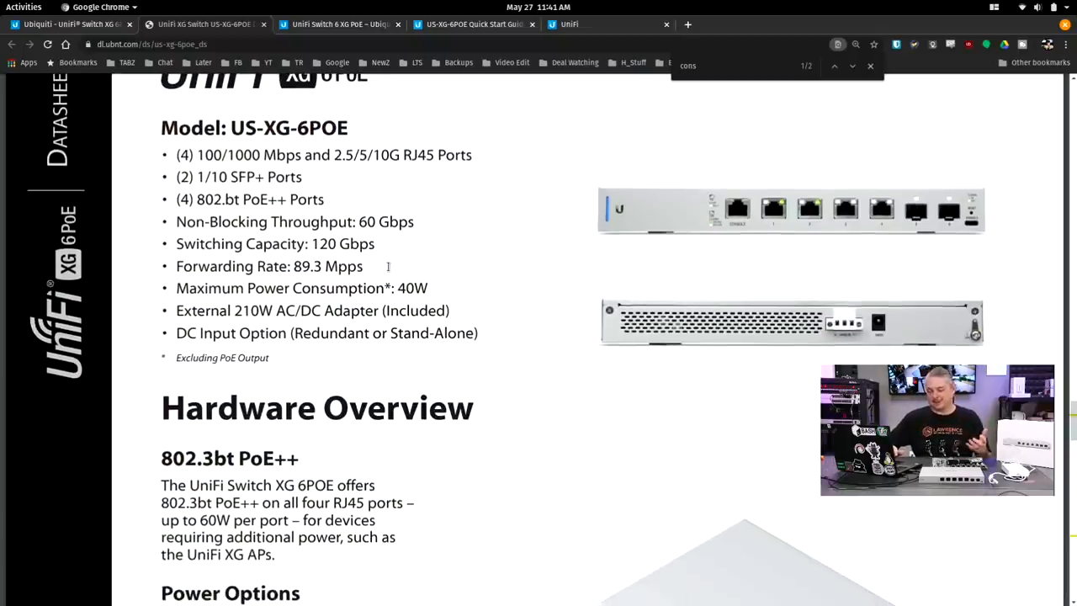
scroll(down, 3)
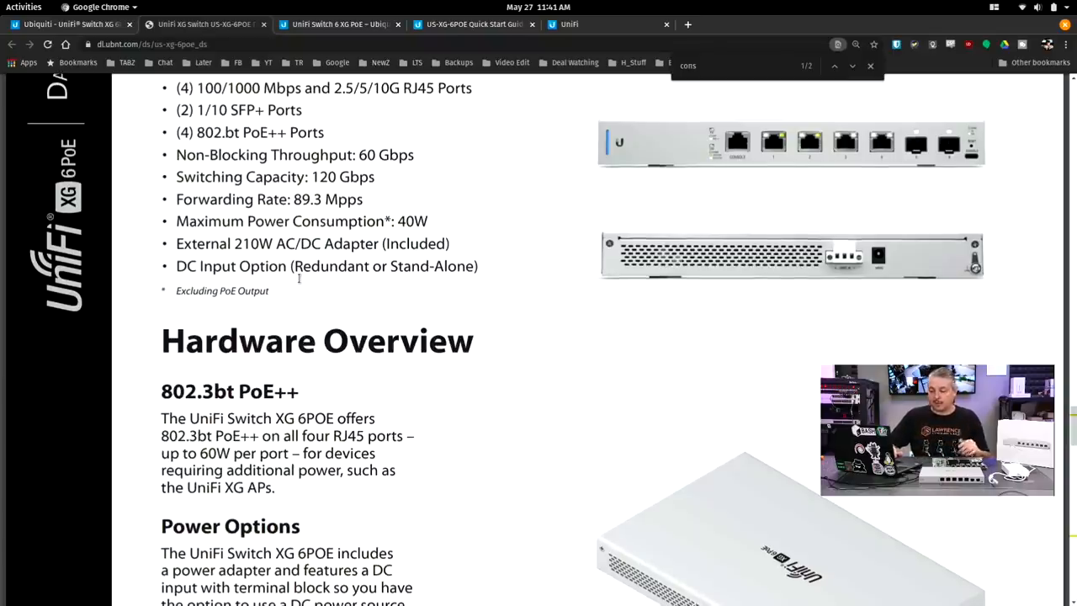
scroll(down, 3)
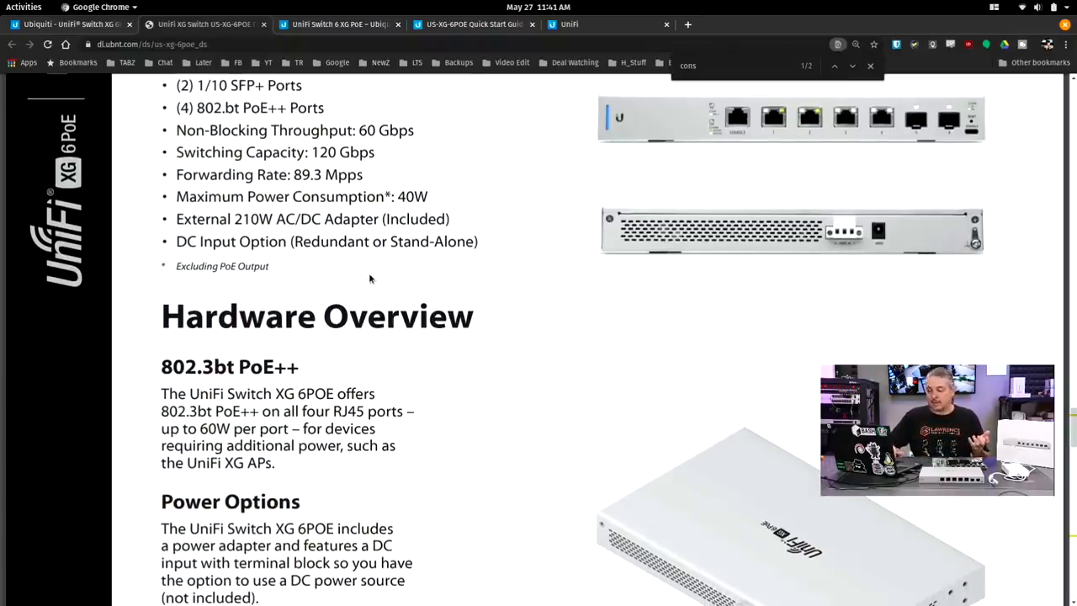
scroll(down, 3)
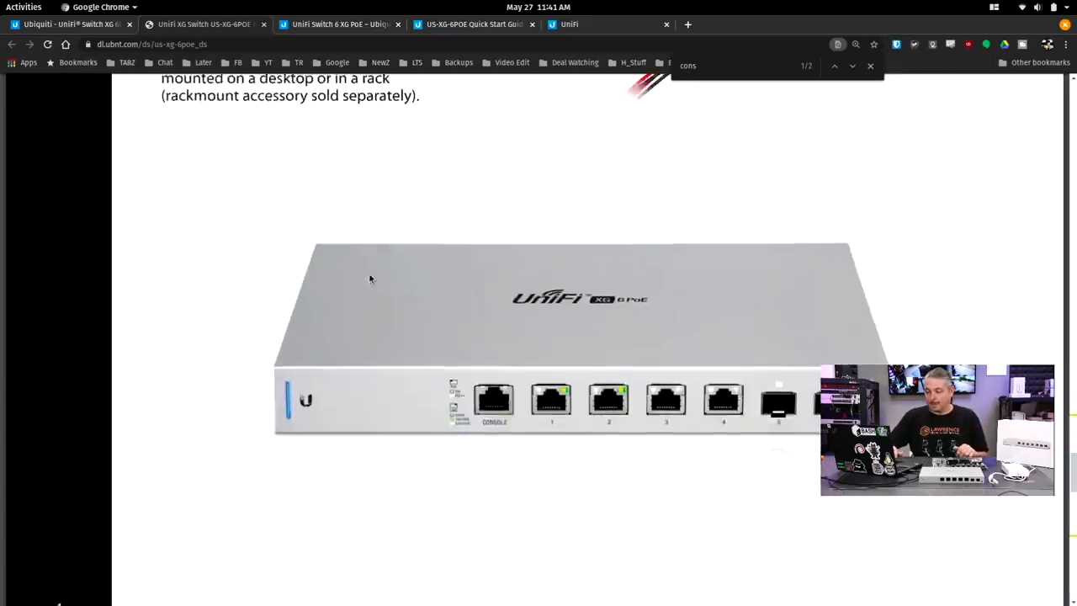
scroll(down, 3)
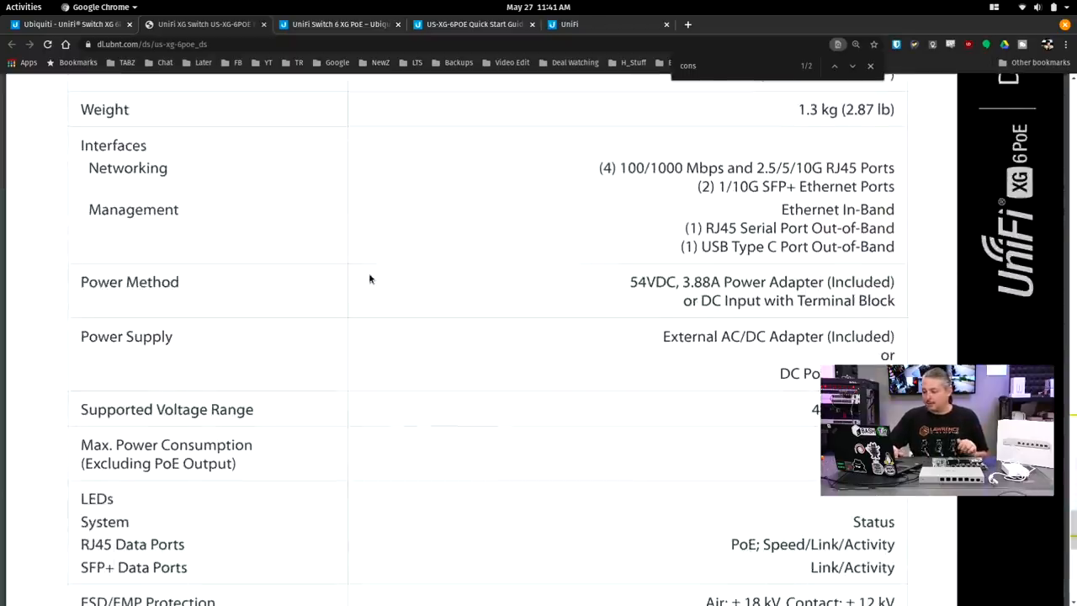
scroll(down, 3)
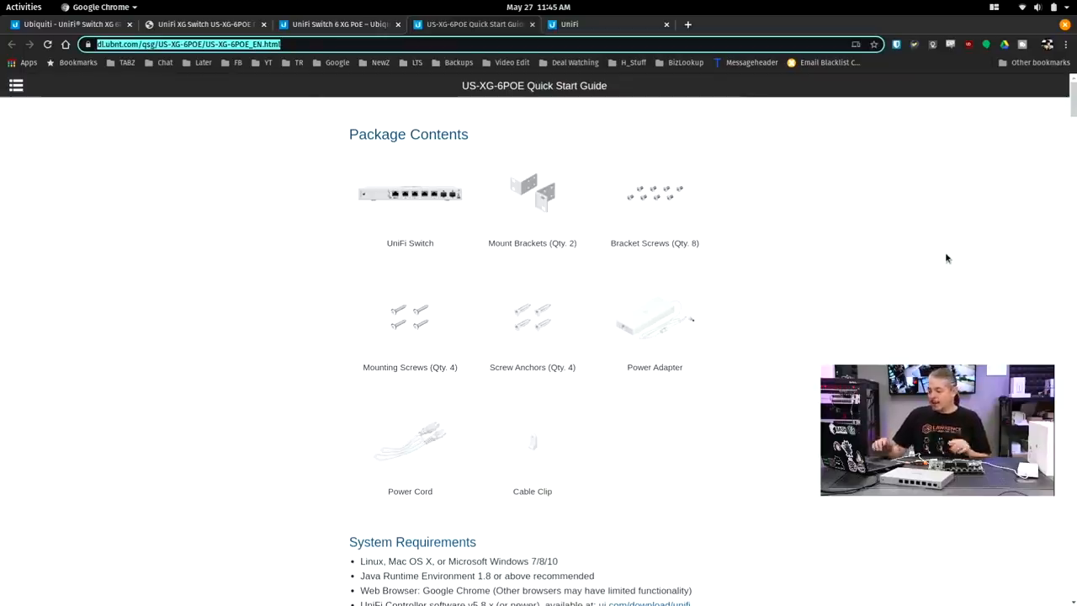
- Read the Quick Start Guide's Package Contents and System Requirements for the US-XG-6POE
double_click(529, 243)
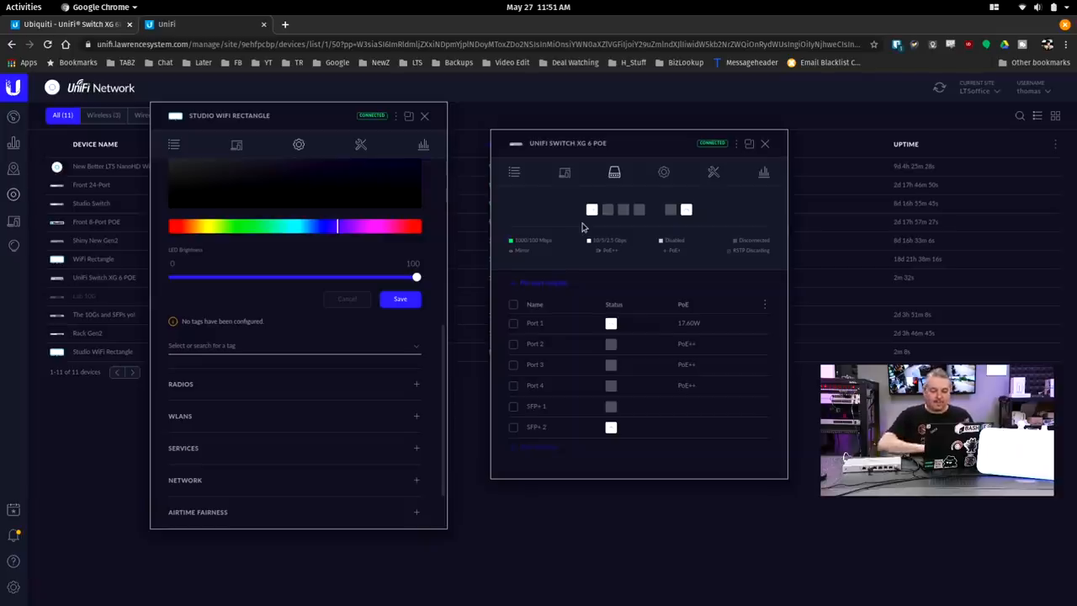
mouse_move(703, 273)
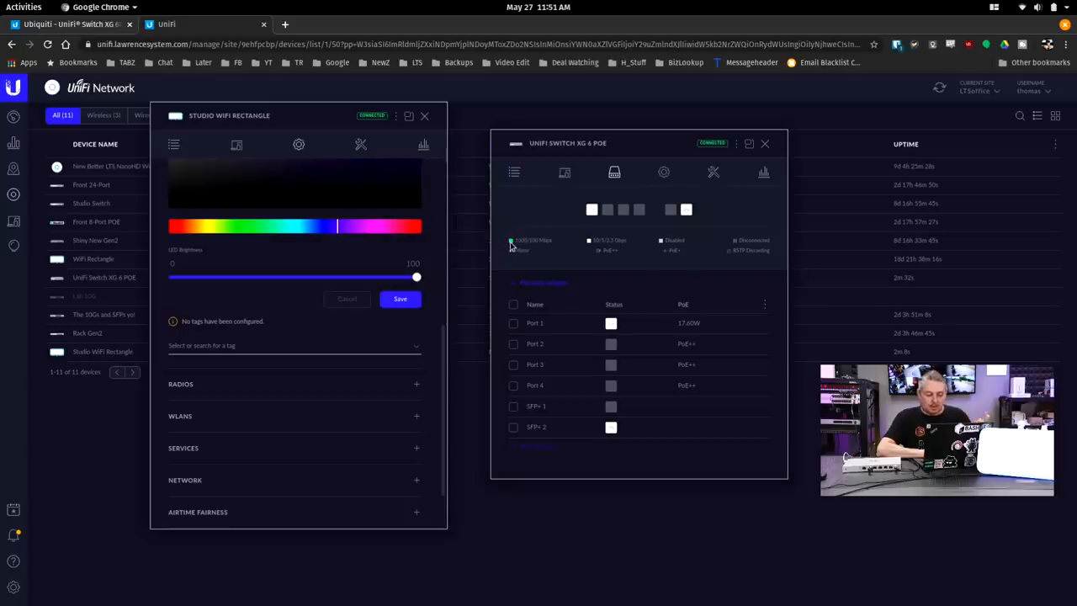
mouse_move(532, 245)
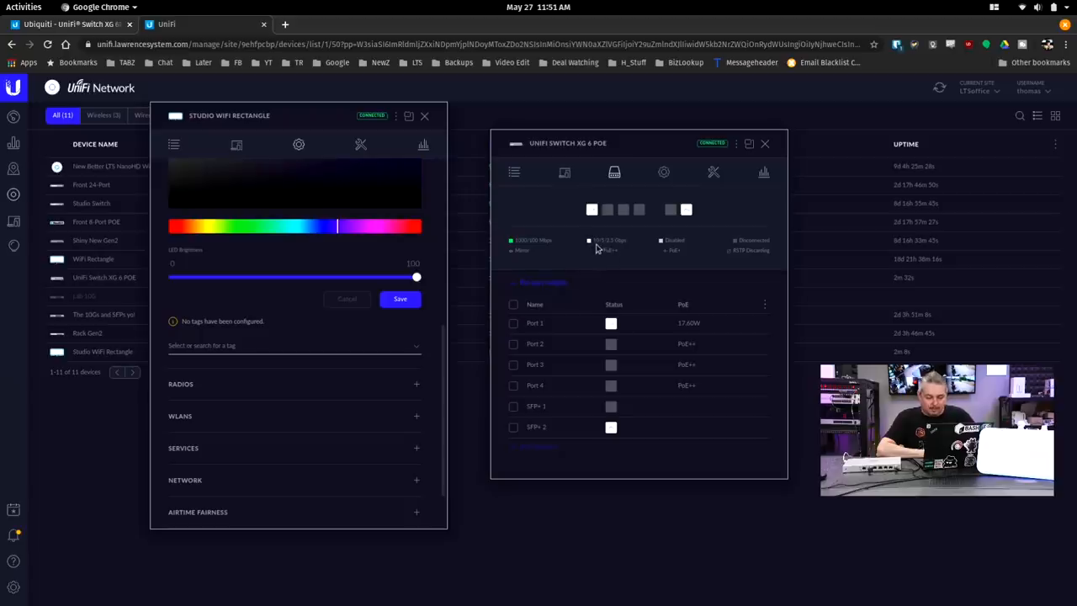
mouse_move(591, 210)
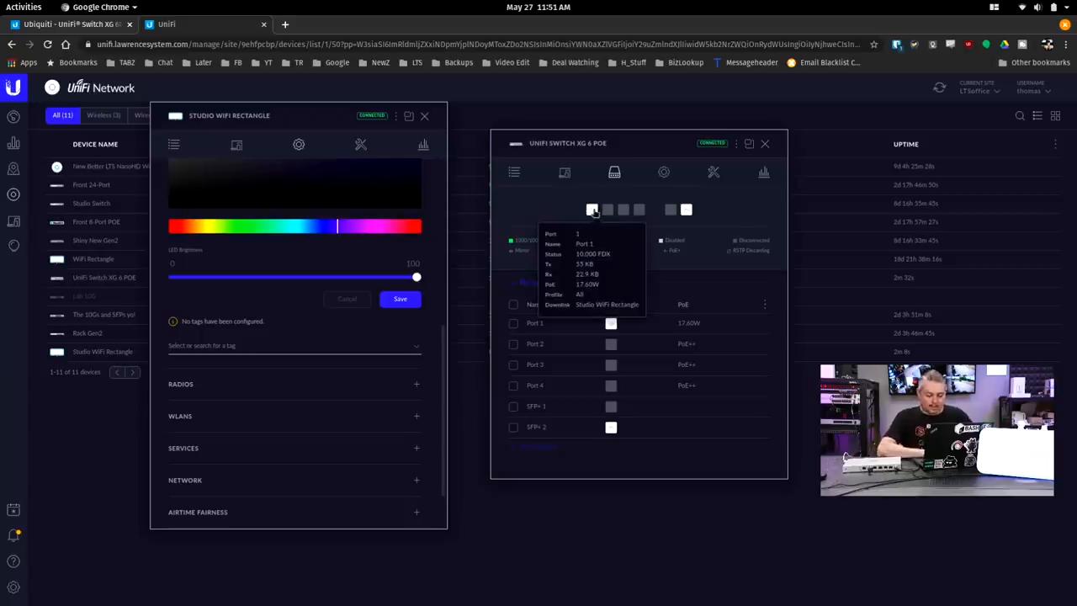
mouse_move(648, 271)
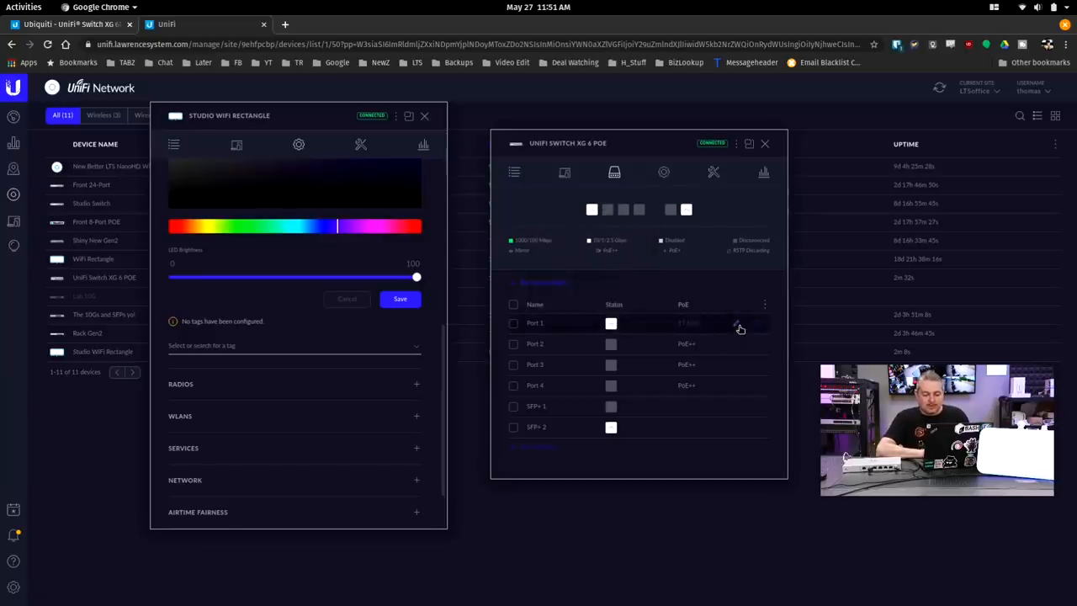
- Review Port 1's Profile Overrides, Storm Control, LLDP-MED and Spanning Tree options on the XG 6 PoE
click(739, 324)
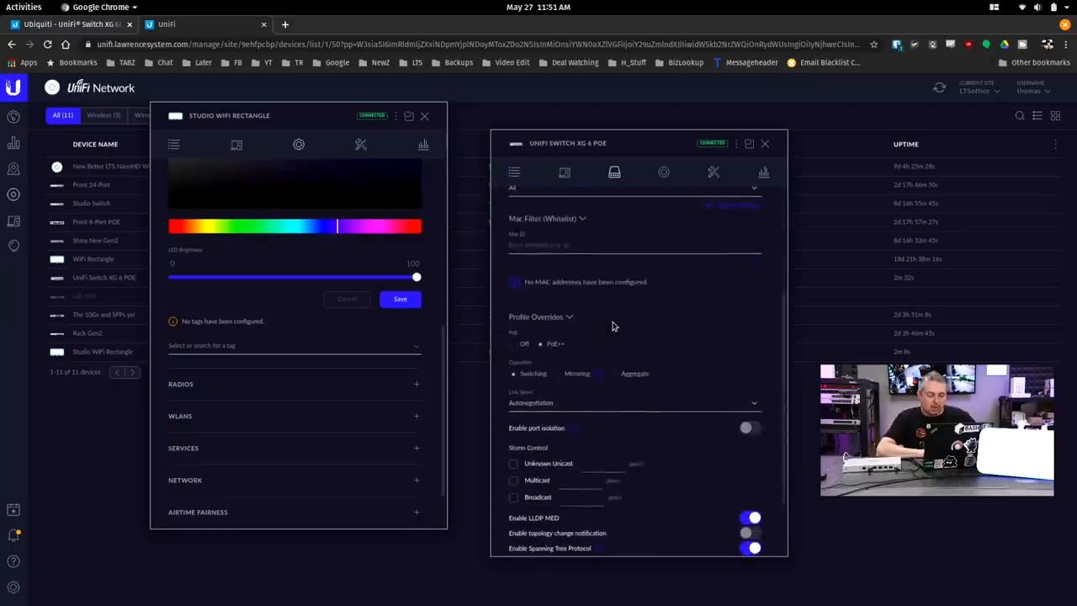
scroll(down, 3)
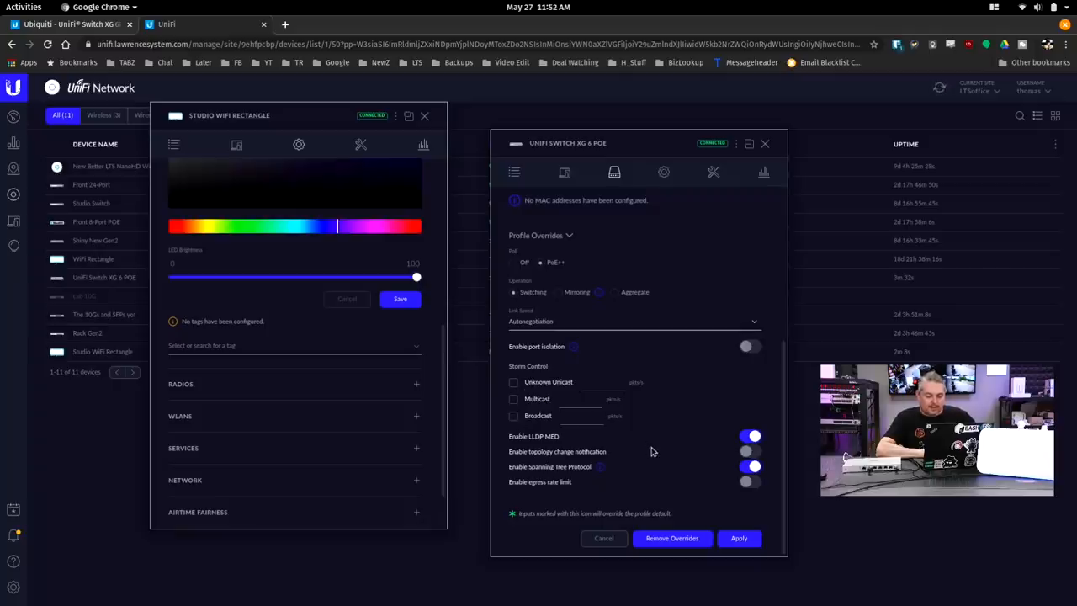
mouse_move(621, 465)
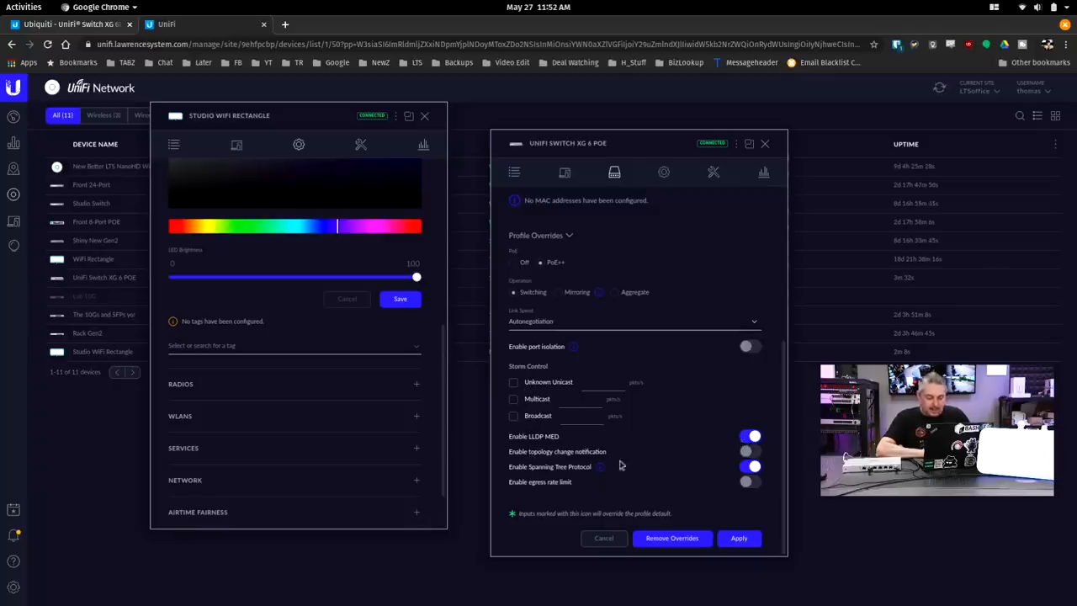
click(751, 466)
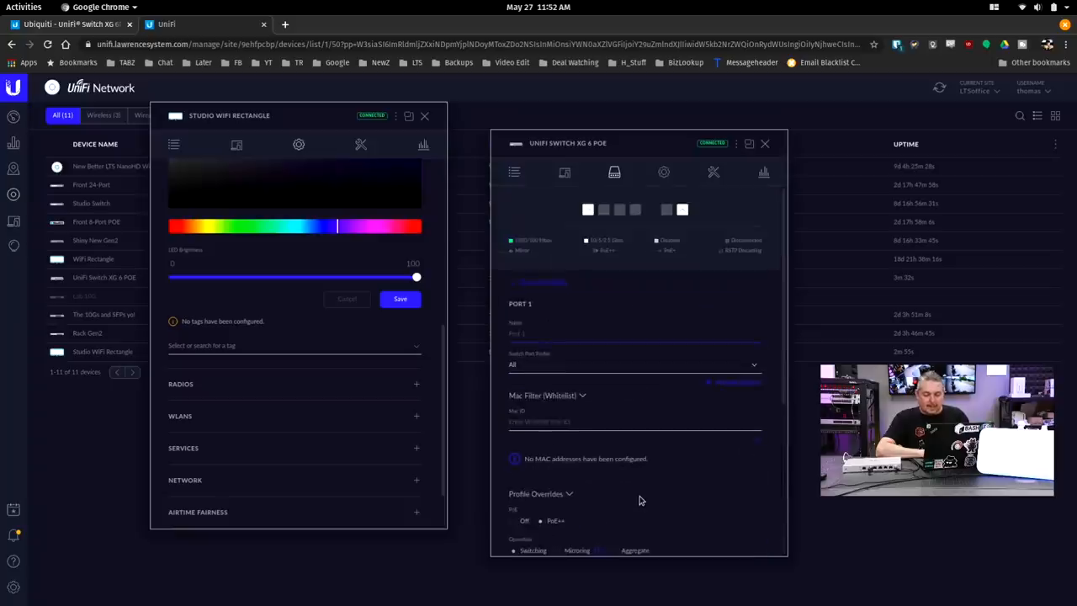
scroll(down, 3)
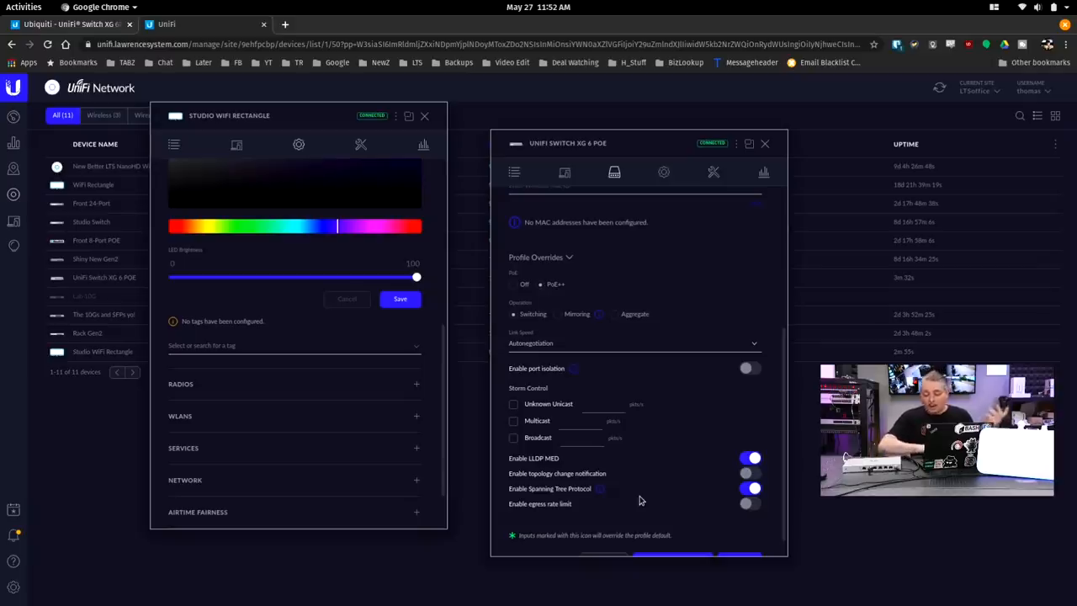
- Cancel out of Port 1's edit form back to the switch's ports table
click(615, 171)
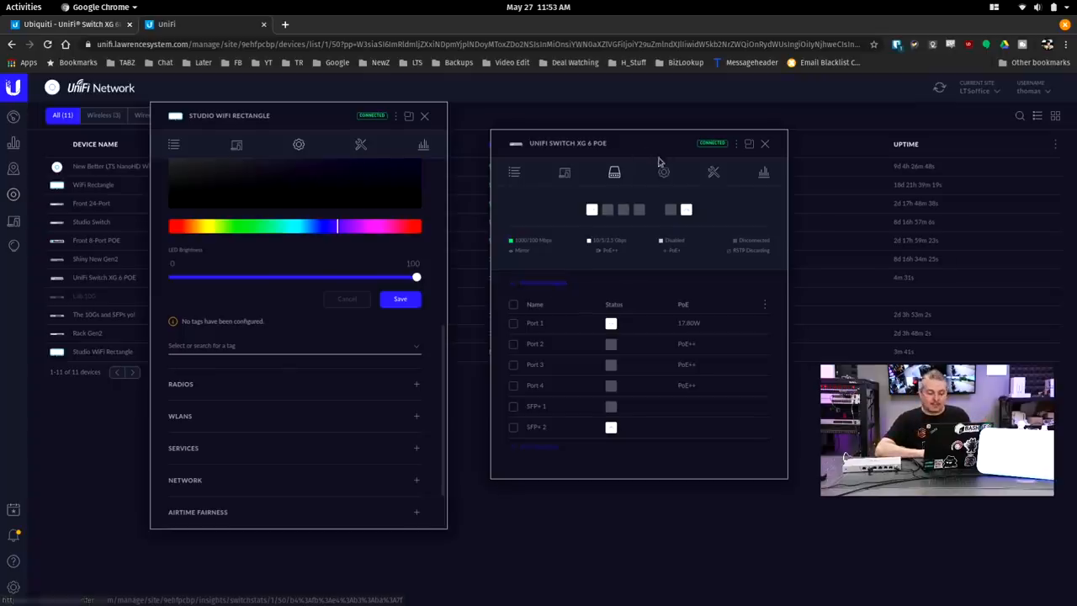
- Reopen Port 1's settings via Settings and Ports and review the Mirroring operation under Profile Overrides
click(615, 172)
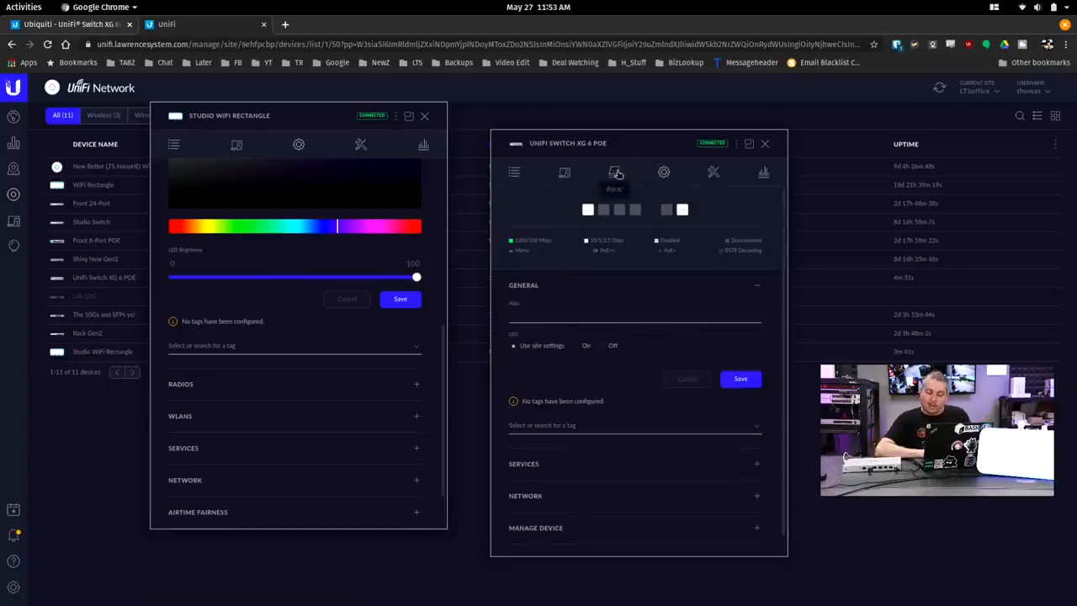
click(614, 173)
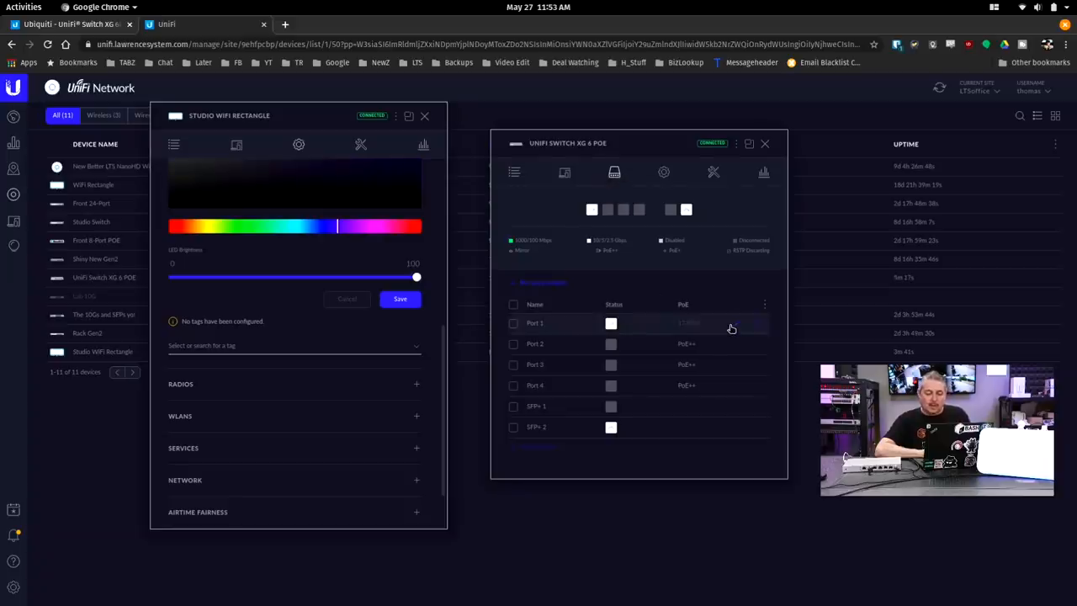
click(534, 322)
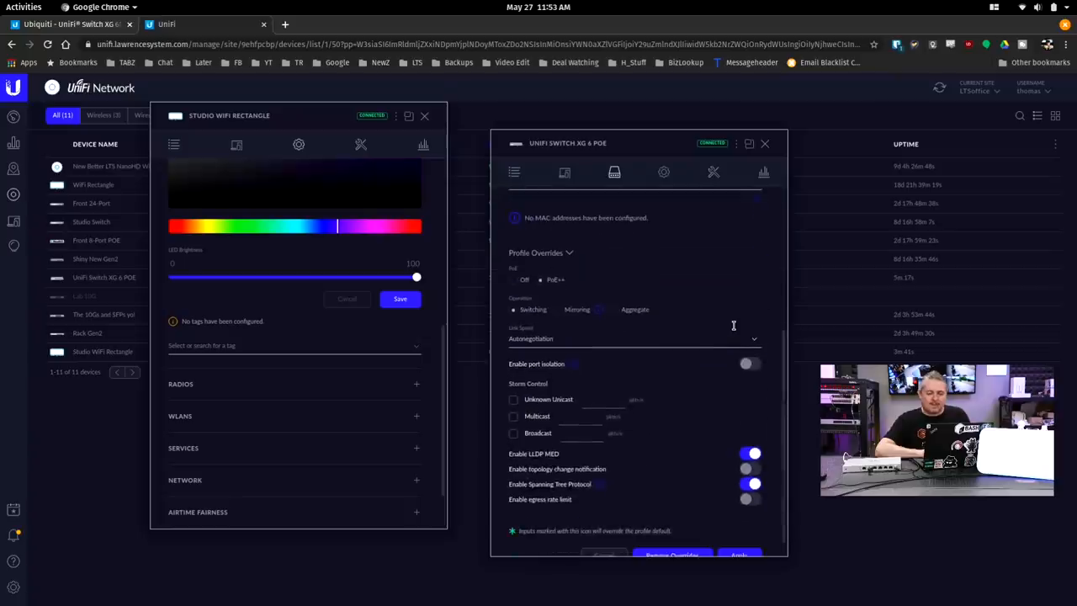
scroll(down, 3)
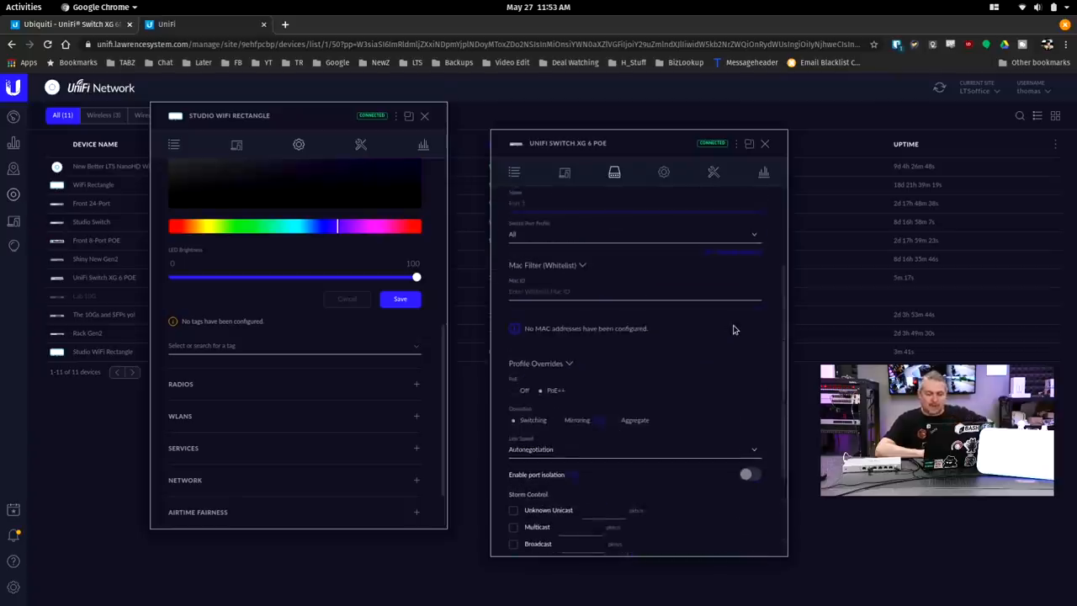
scroll(down, 3)
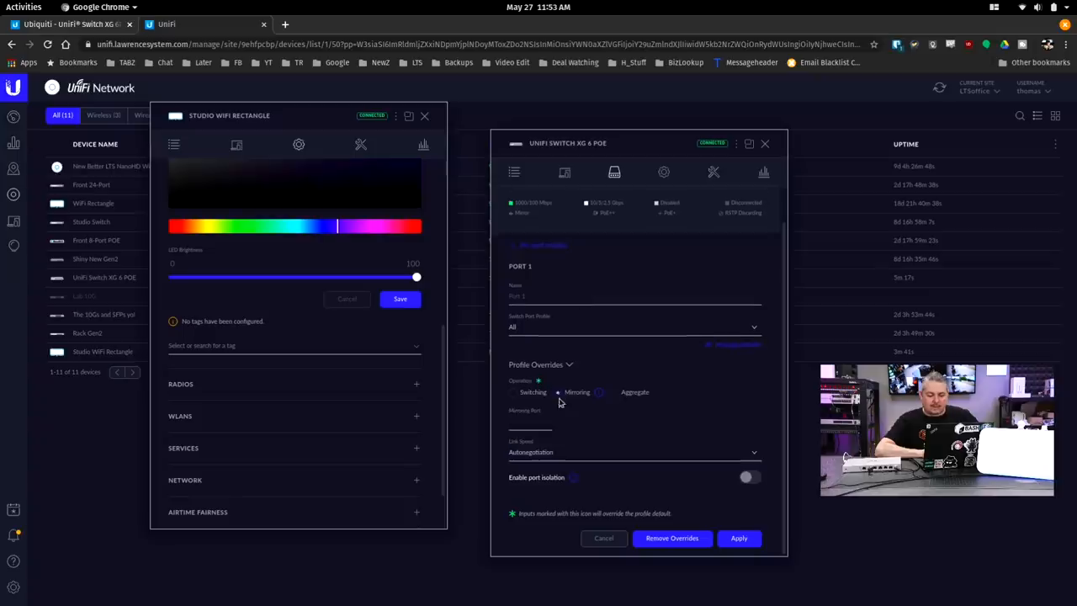
mouse_move(577, 392)
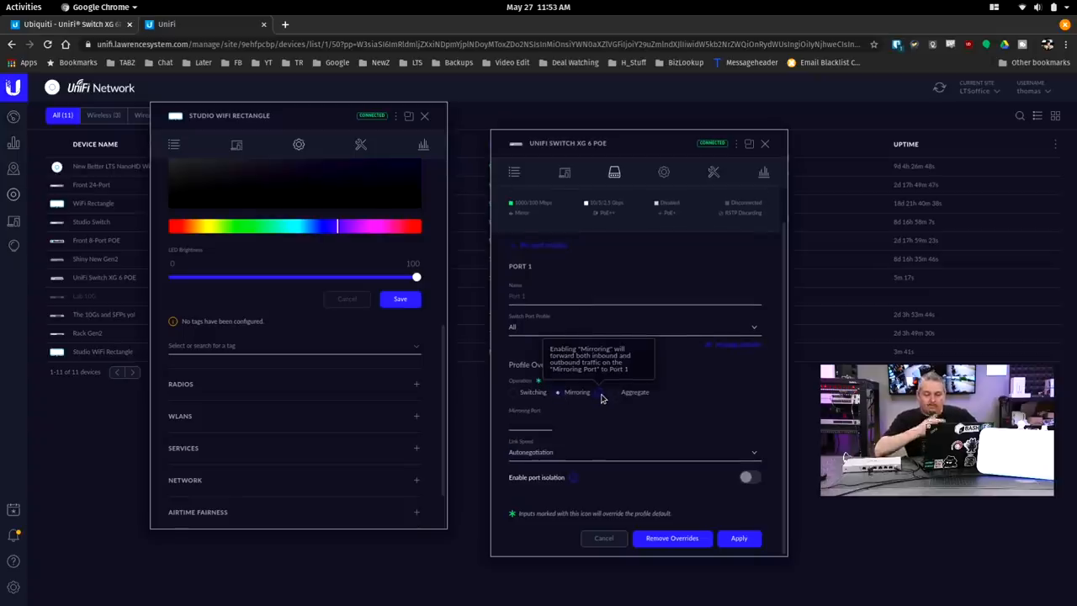
click(341, 23)
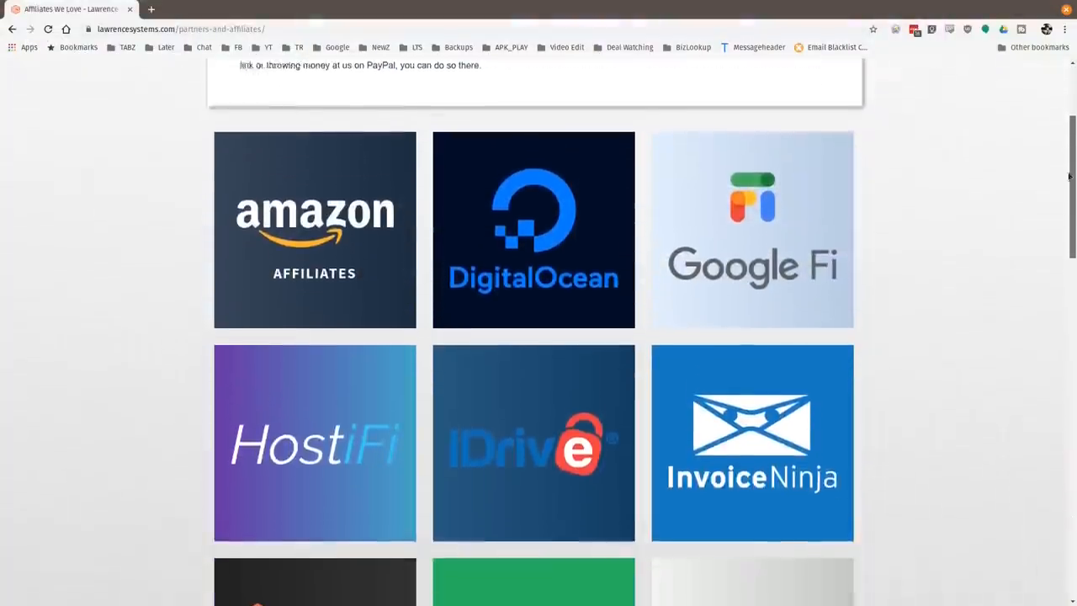
- Scroll the affiliates page to the Teespring, Linode, Netgate, PayPal and Private Internet Access tiles
scroll(down, 3)
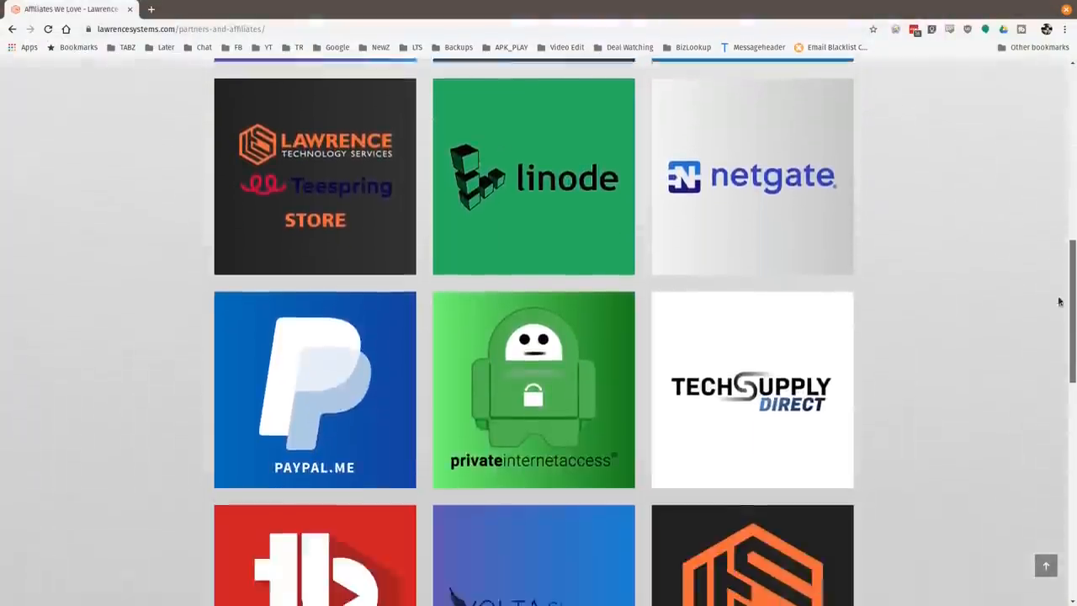